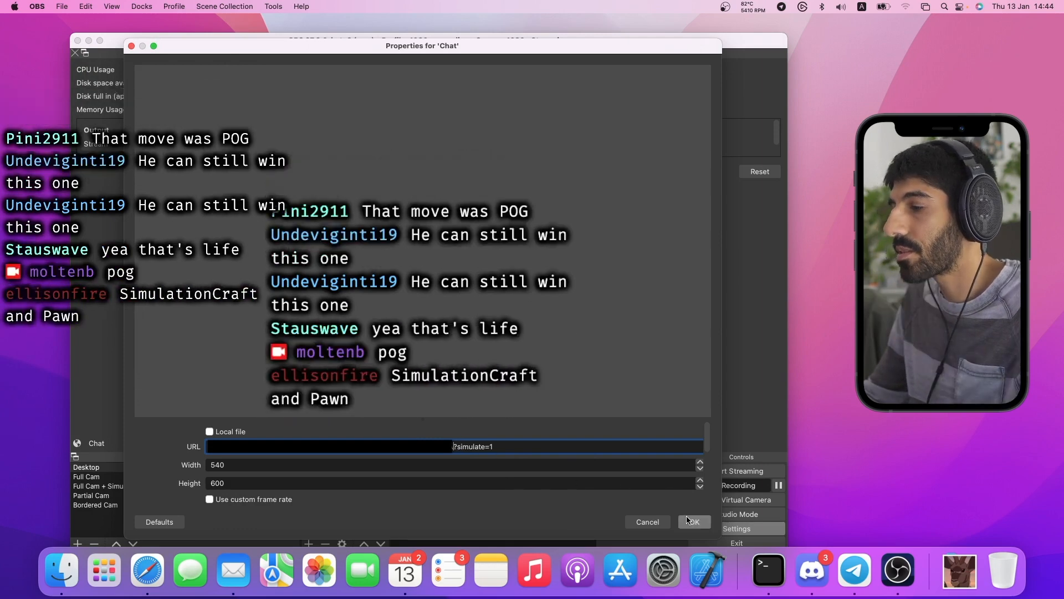
Accept the 'Chat' browser source properties so it shows simulated chat
left_click(693, 521)
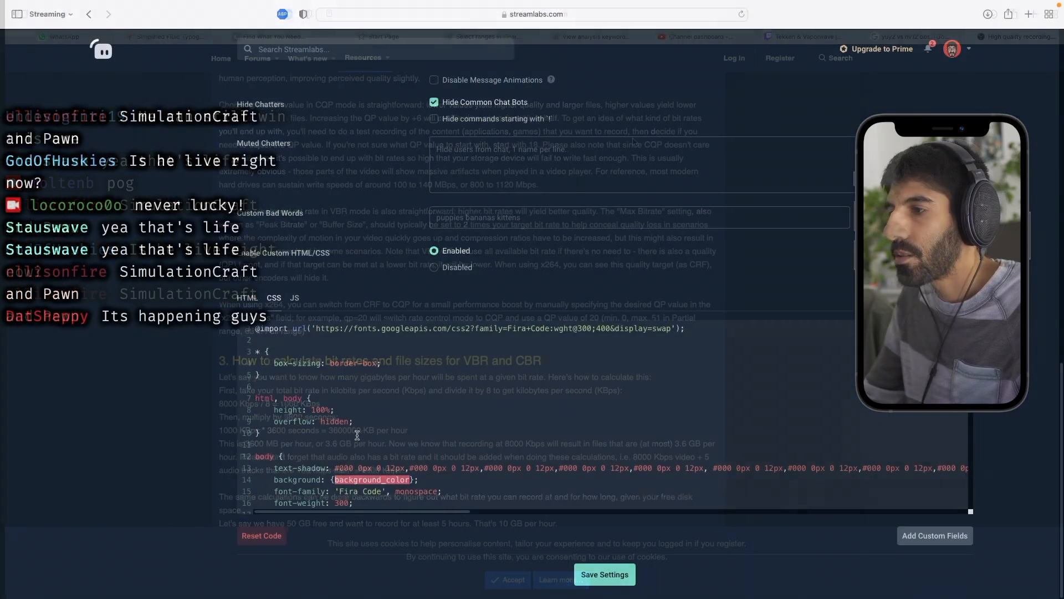
Save the chat widget's custom CSS with the text-shadow rule commented out
scroll("down", 3)
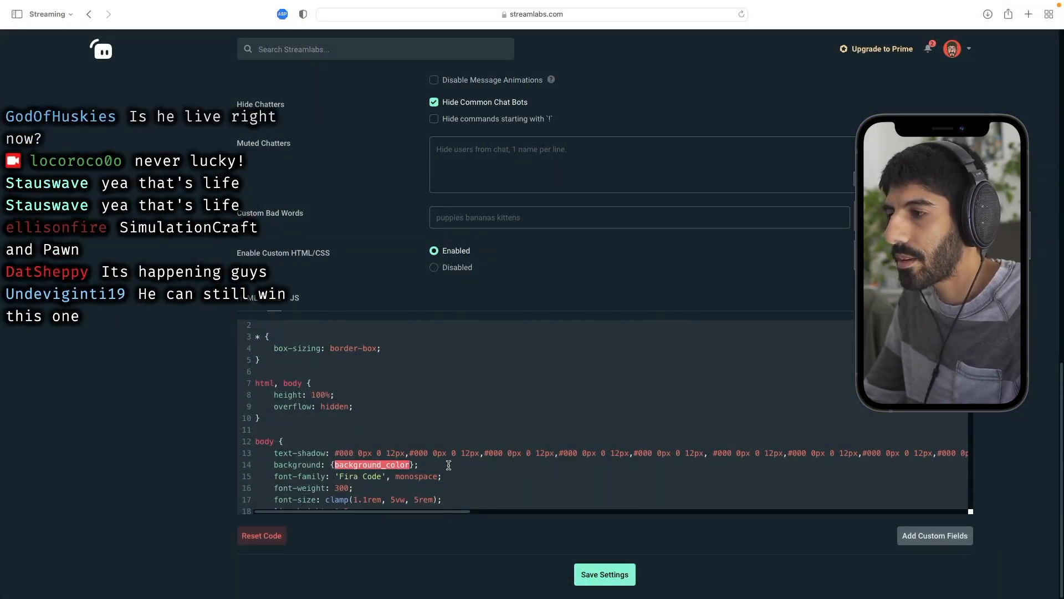
mouse_move(483, 447)
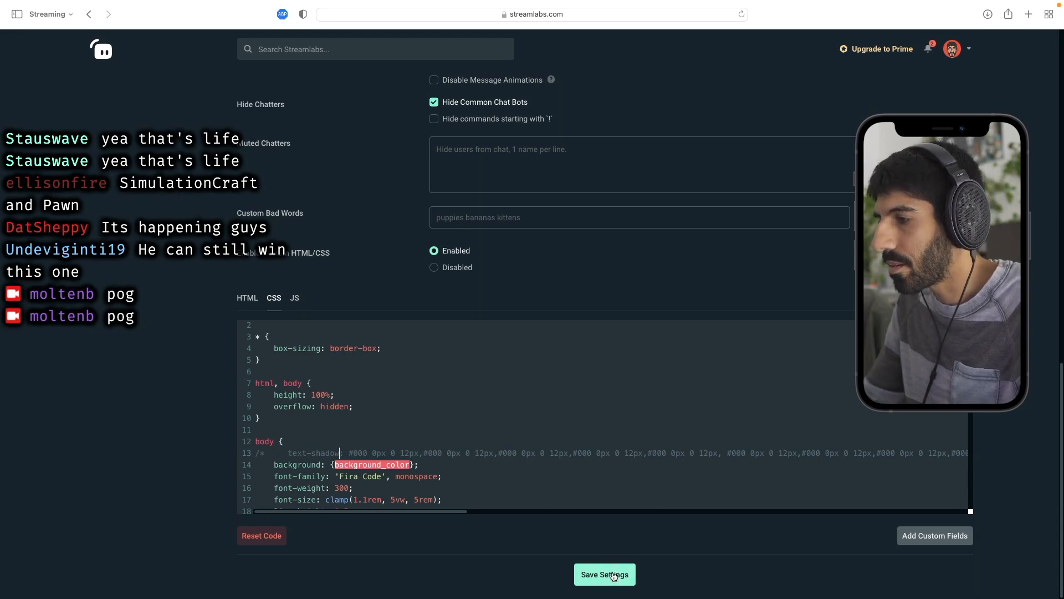
left_click(605, 573)
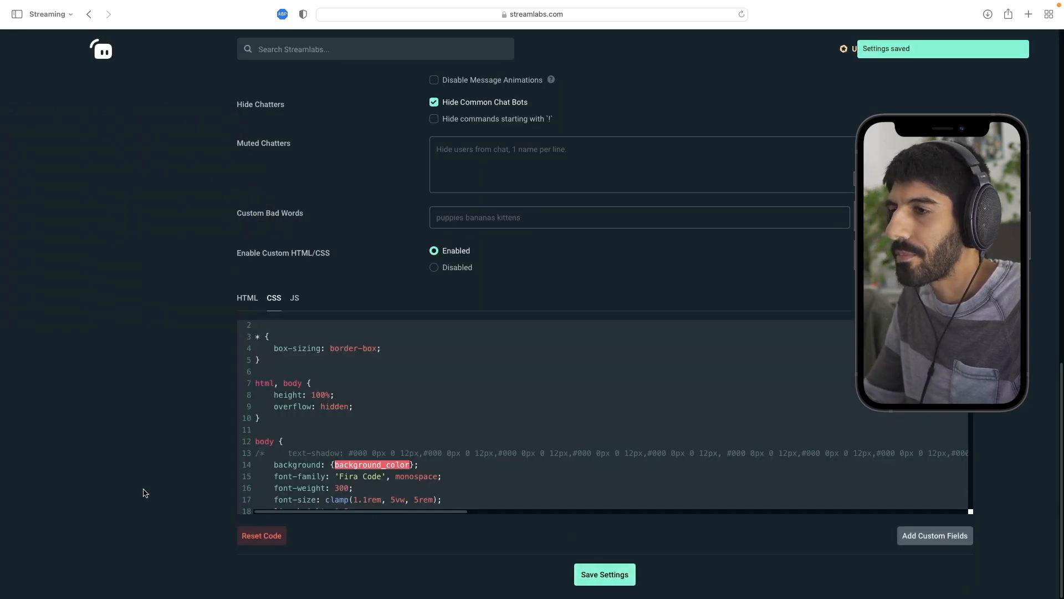